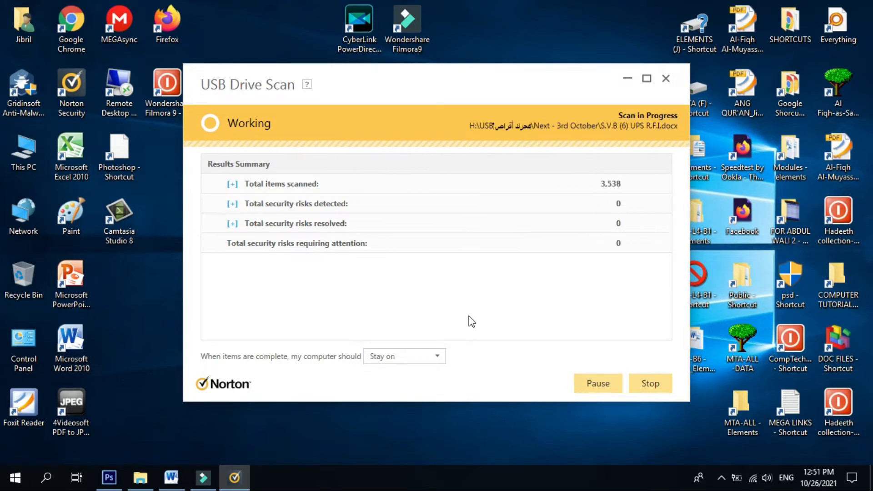
Close the Norton USB Drive Scan window and select the This PC shortcut
left_click(666, 79)
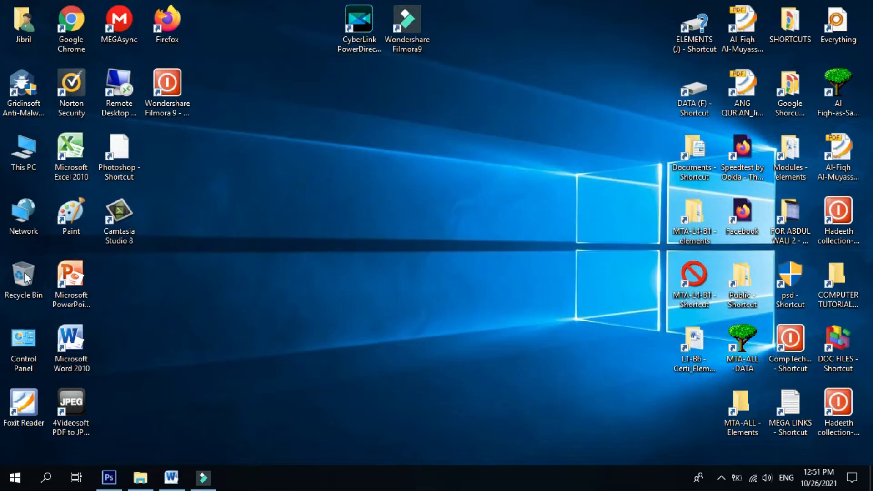
left_click(24, 152)
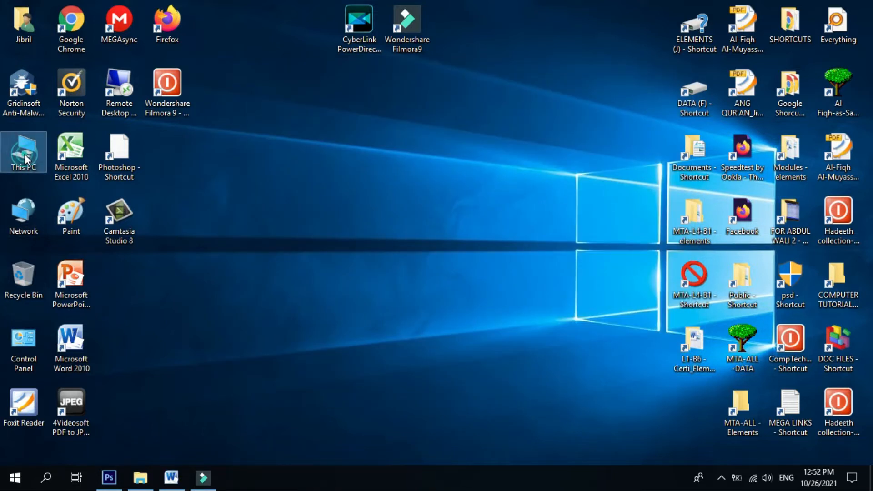
double_click(24, 150)
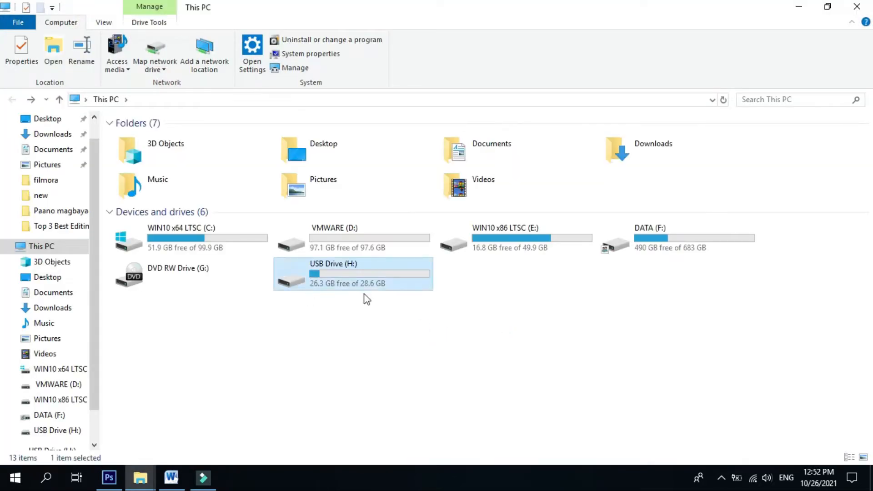
mouse_move(301, 284)
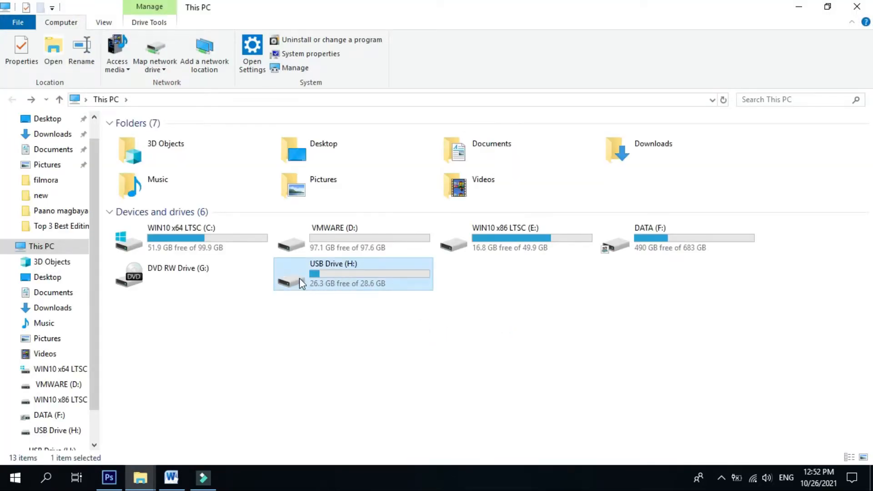
mouse_move(359, 295)
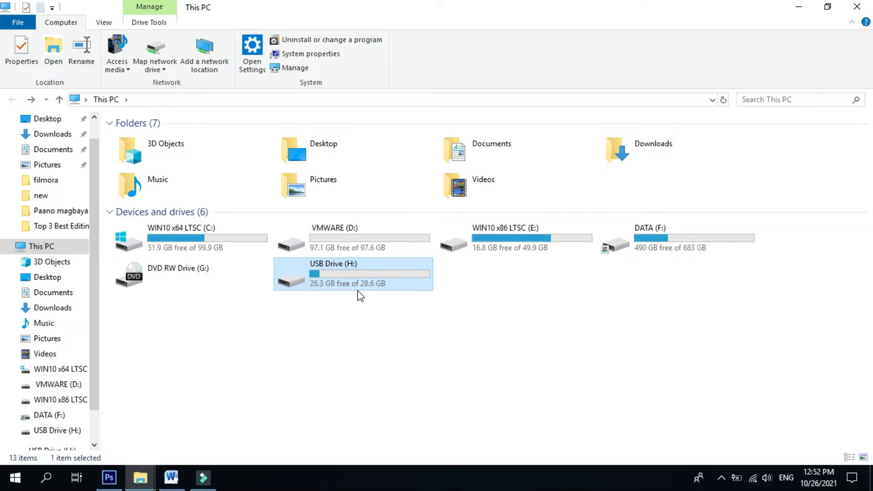
mouse_move(331, 291)
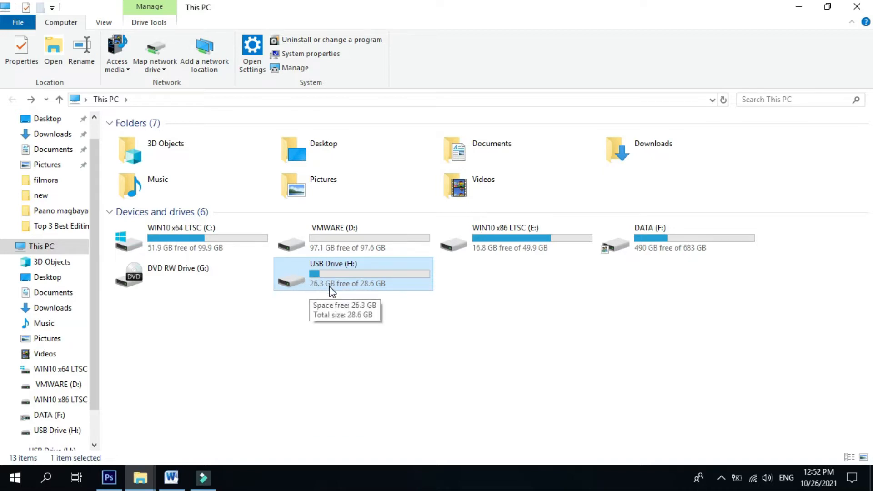
mouse_move(343, 283)
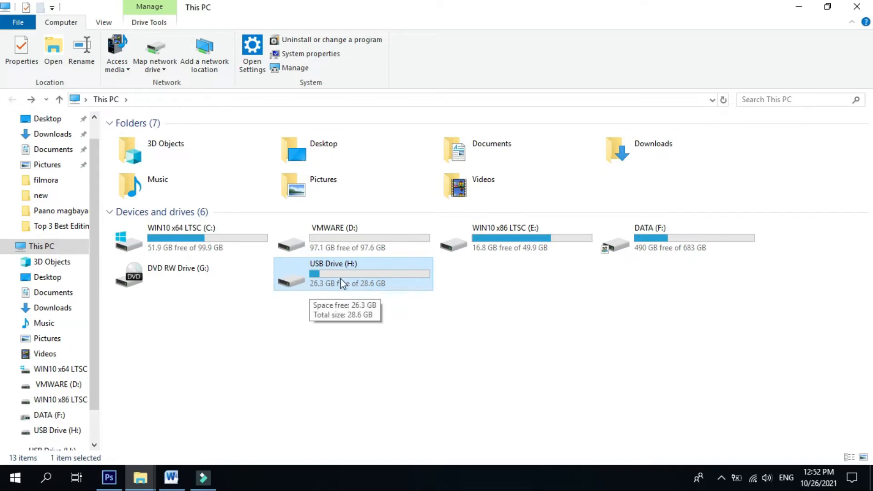
double_click(353, 274)
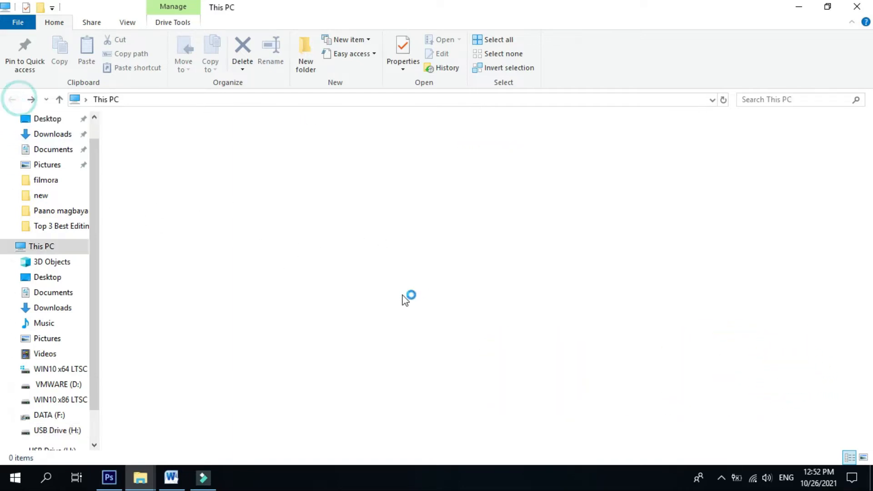
left_click(57, 430)
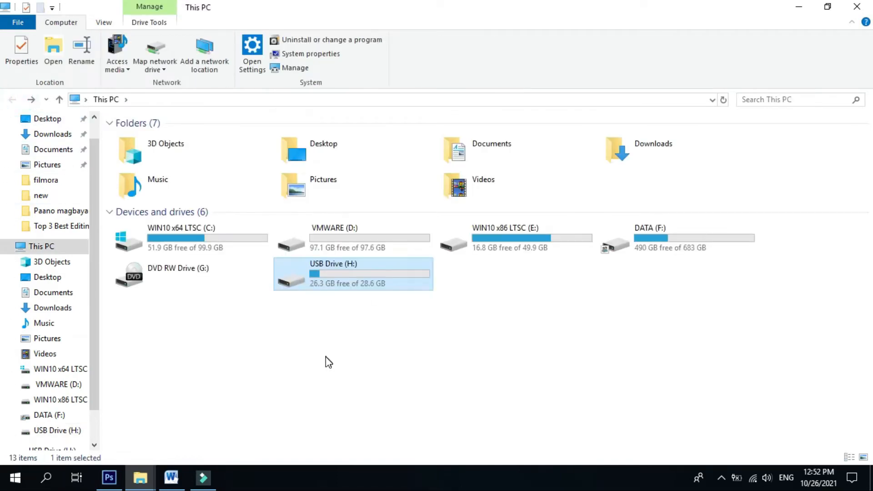
mouse_move(338, 283)
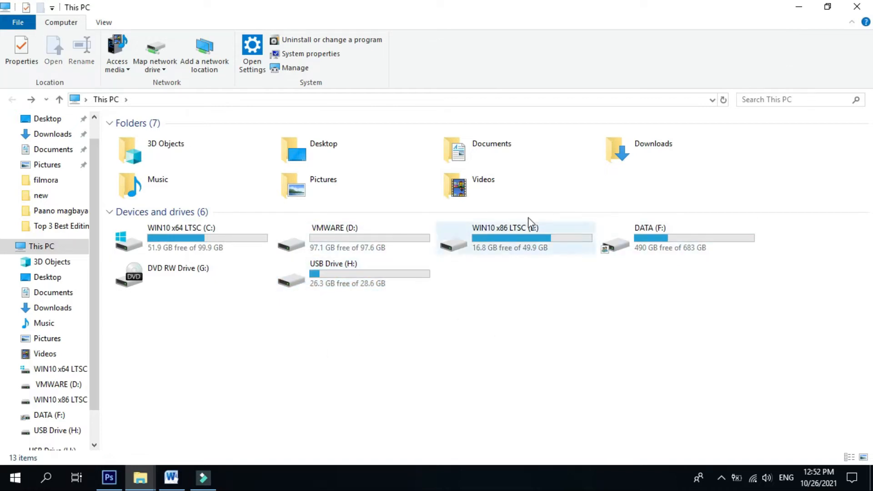
left_click(338, 312)
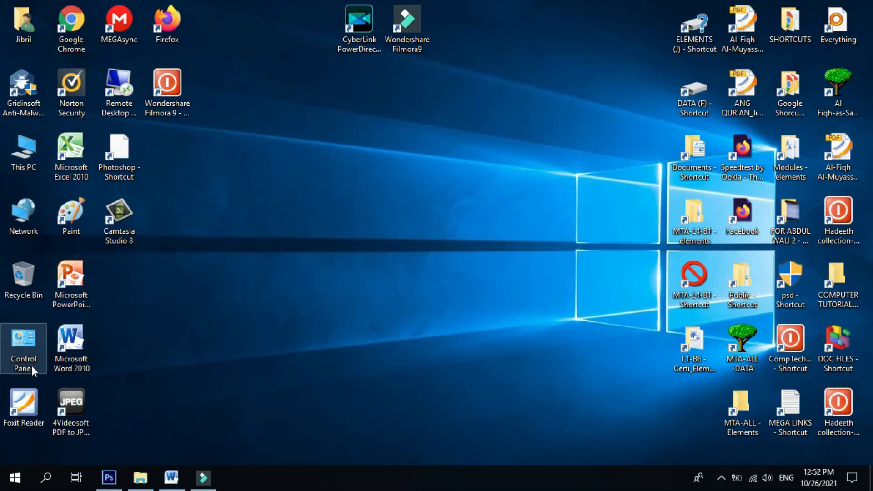
mouse_move(589, 299)
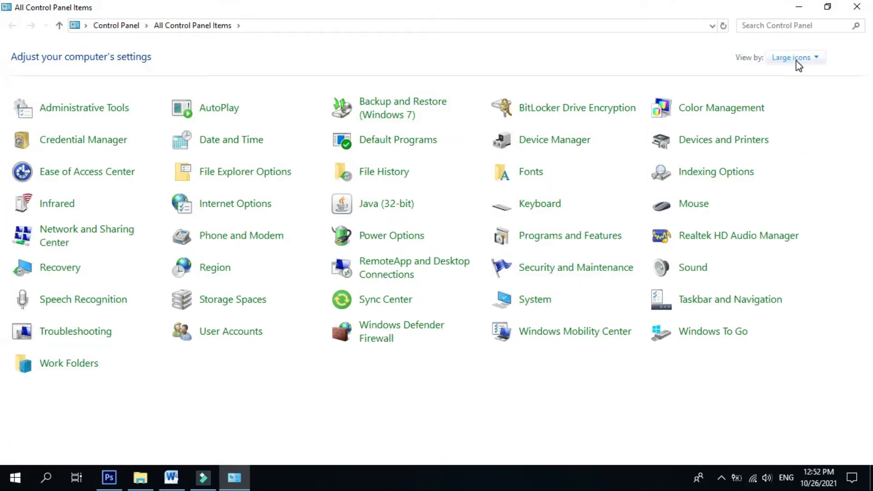
Switch Control Panel to Category then Small icons view and launch File Explorer Options
left_click(793, 58)
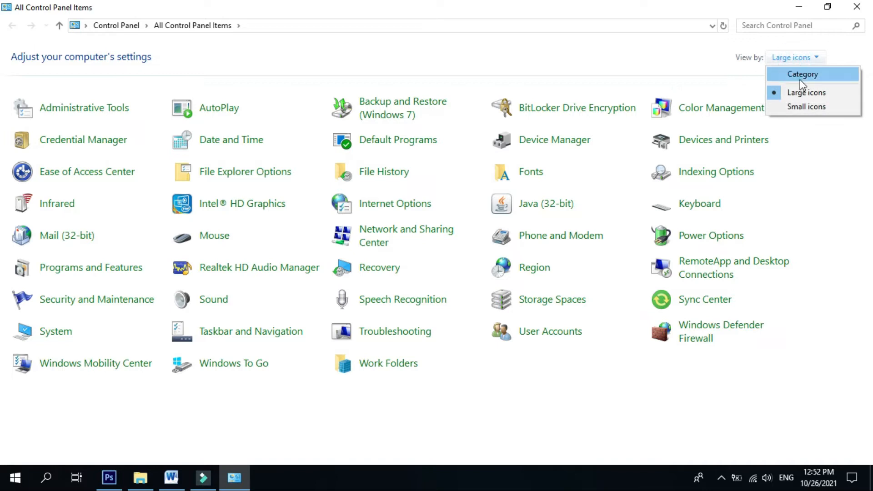
left_click(802, 74)
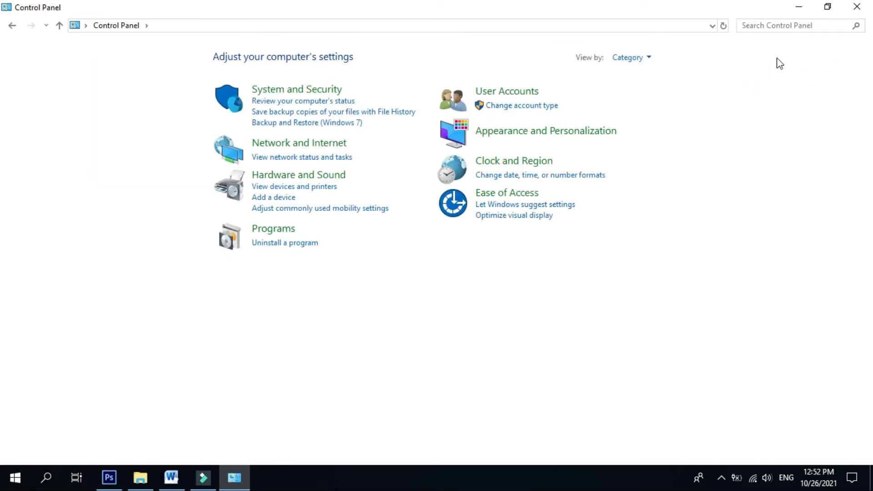
left_click(631, 56)
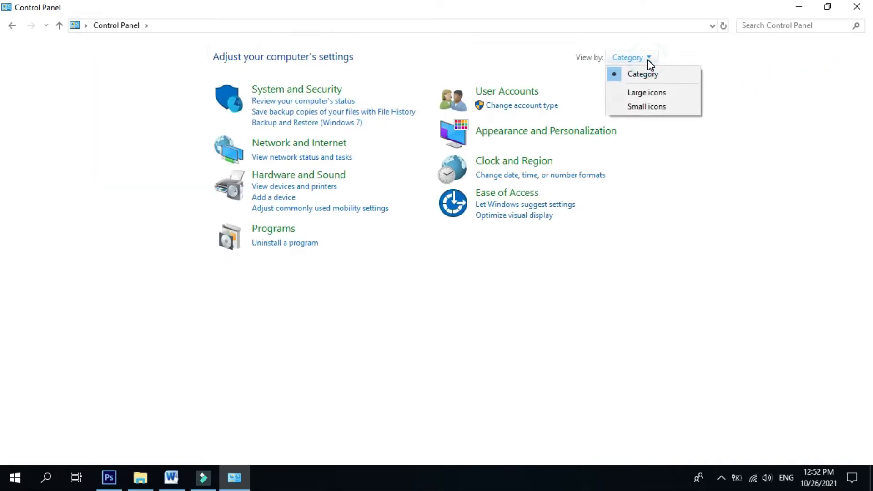
left_click(646, 106)
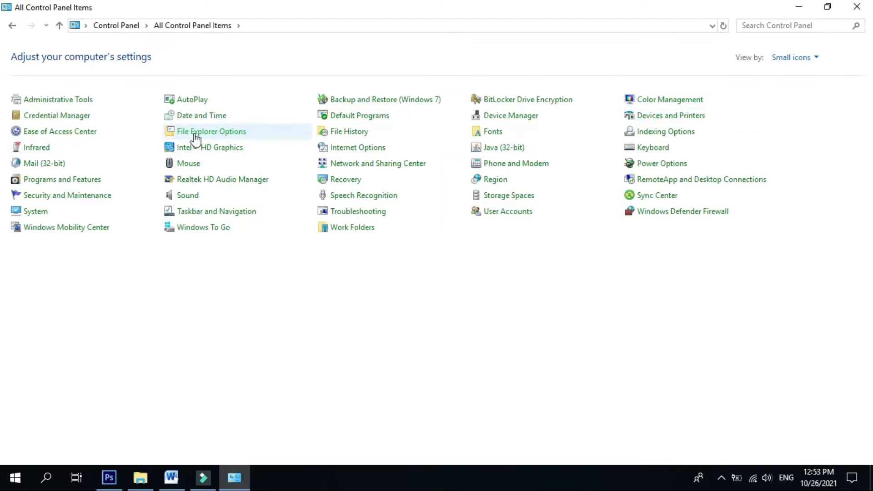
mouse_move(211, 131)
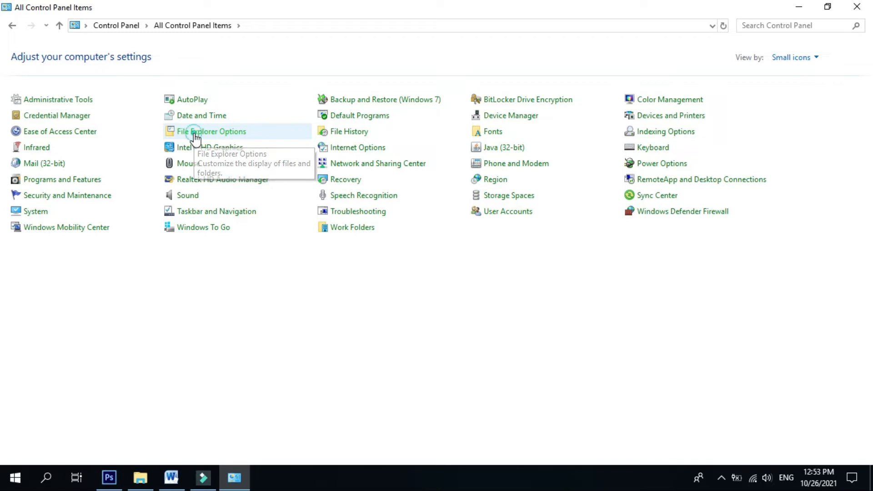
double_click(211, 131)
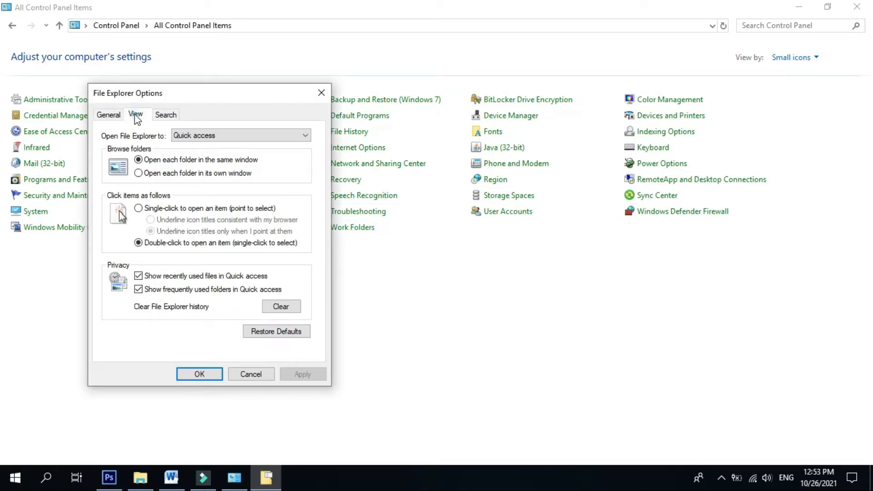
Enable 'Show hidden files, folders, and drives' on the View settings and confirm with OK
left_click(134, 115)
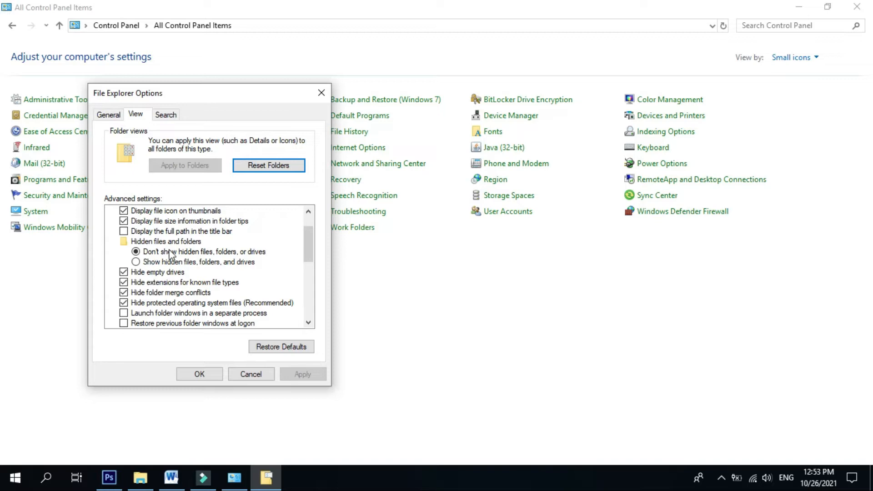
mouse_move(141, 269)
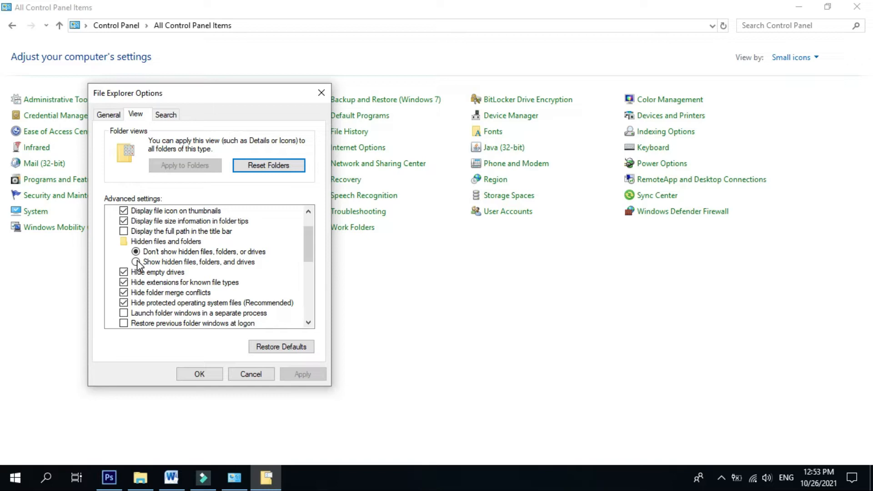
left_click(136, 261)
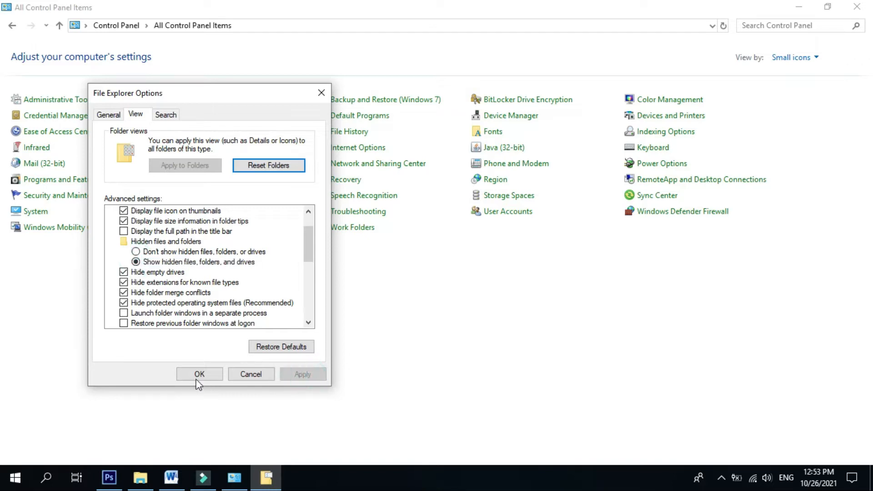
left_click(199, 374)
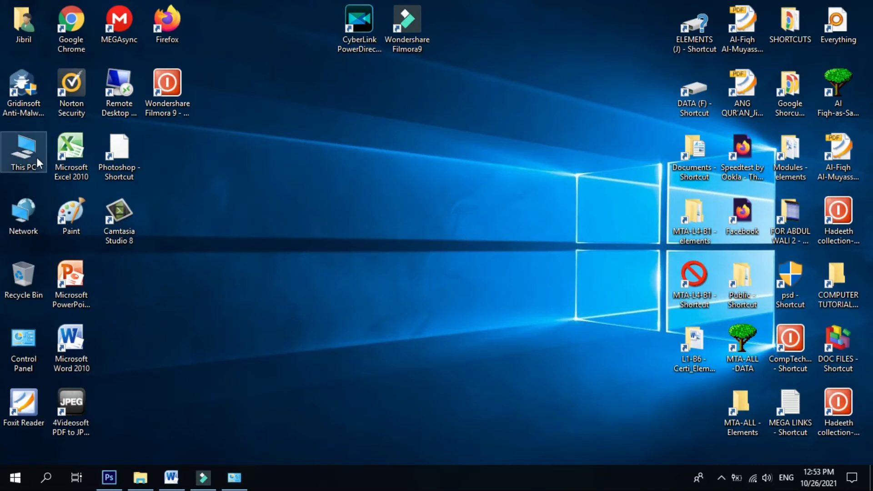
Go into USB Drive (H:) from This PC and find it still showing empty
left_click(138, 477)
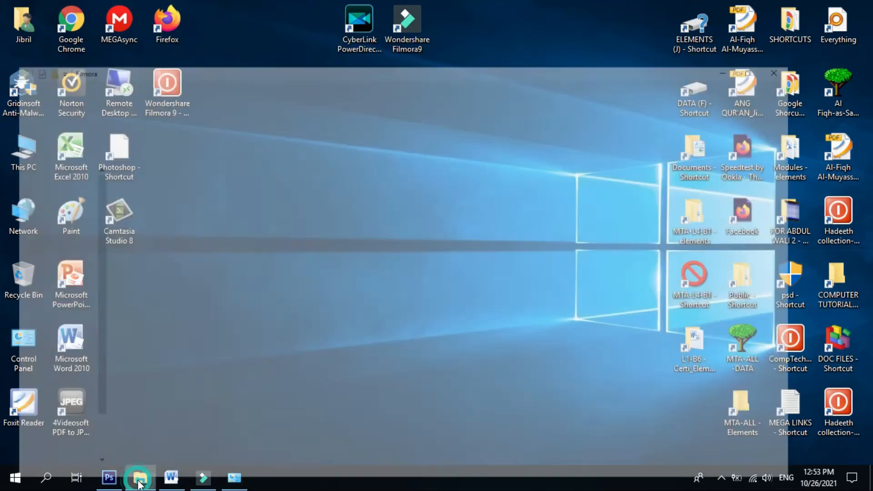
left_click(773, 73)
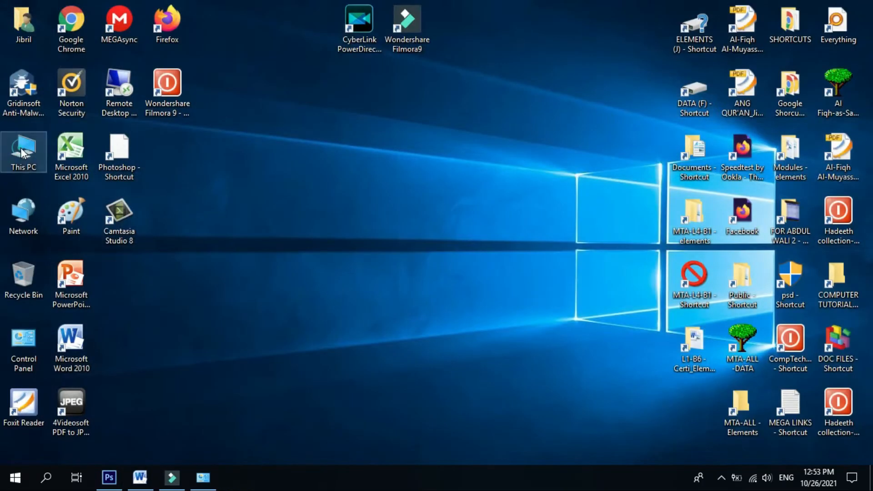
double_click(23, 151)
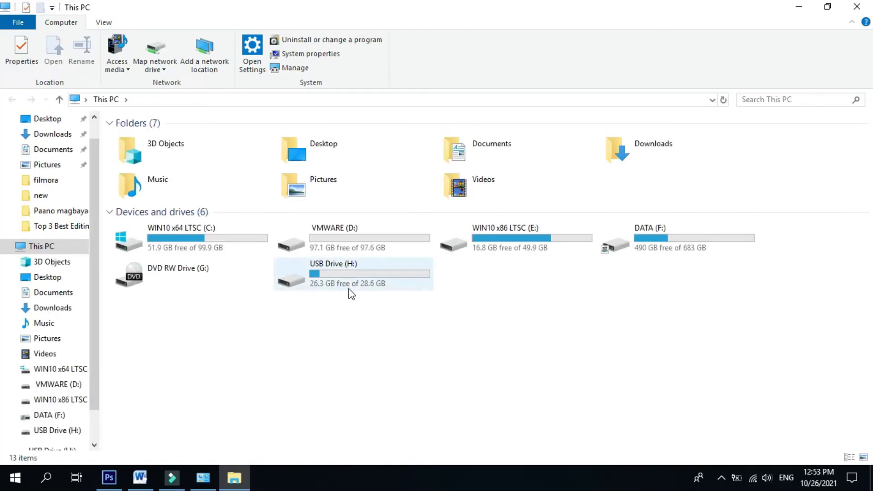
double_click(333, 273)
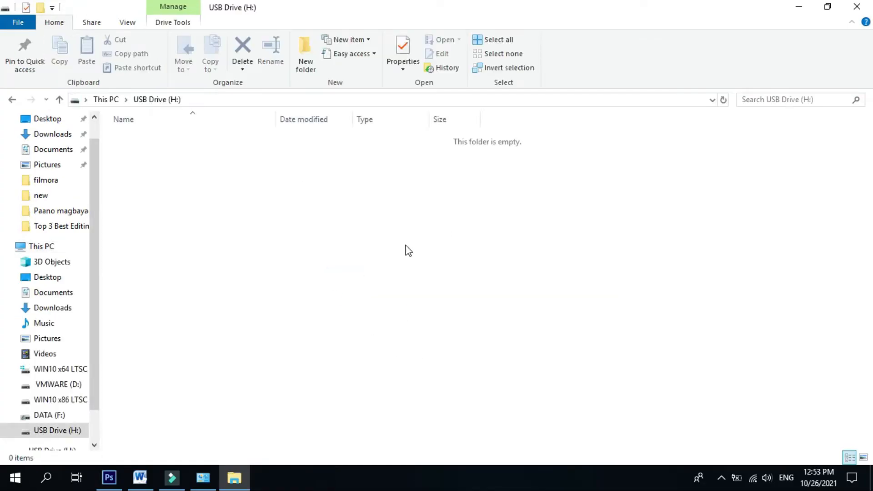
mouse_move(311, 263)
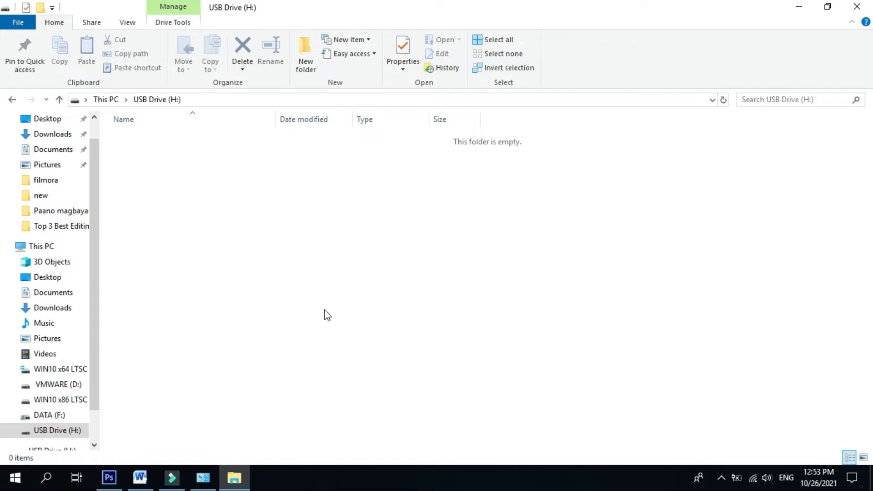
mouse_move(334, 324)
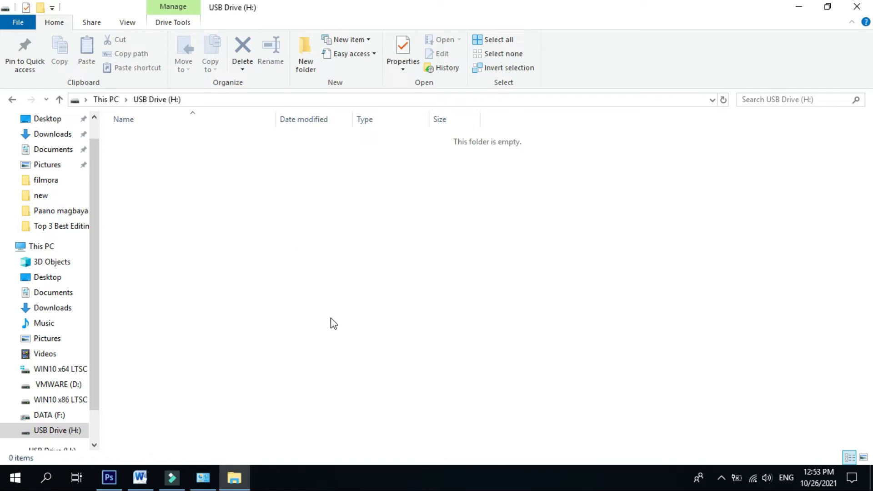
mouse_move(3, 133)
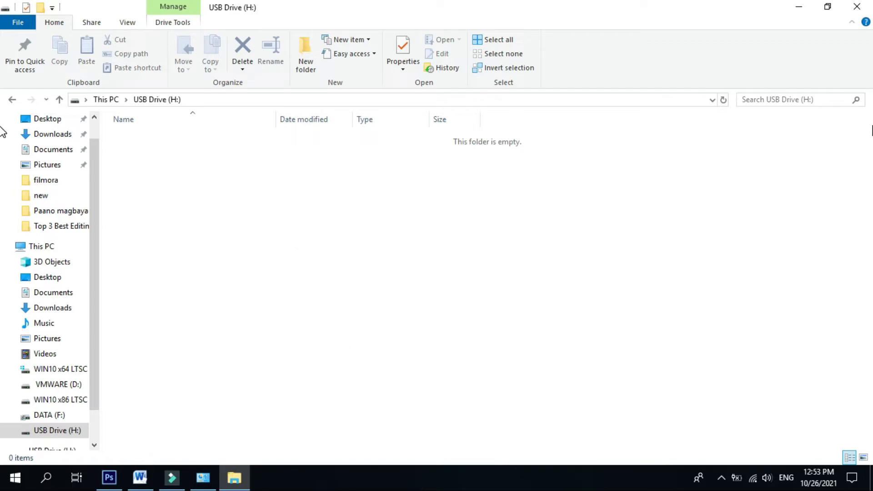
mouse_move(605, 147)
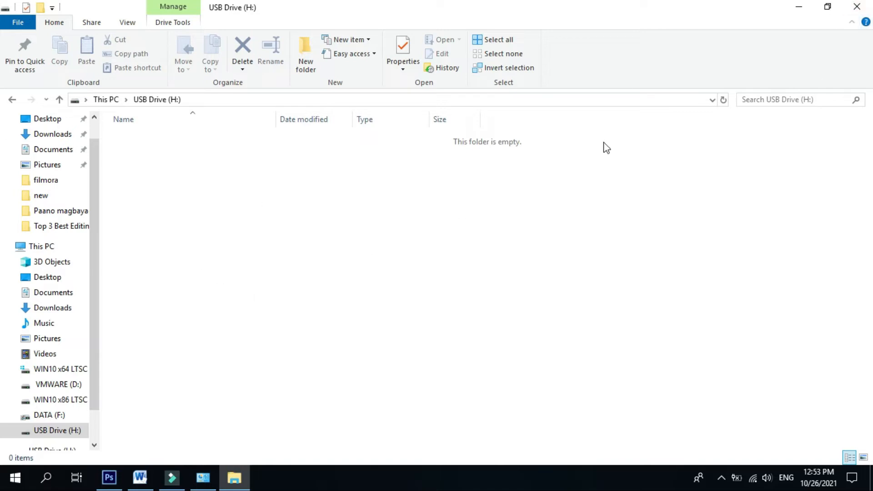
mouse_move(12, 99)
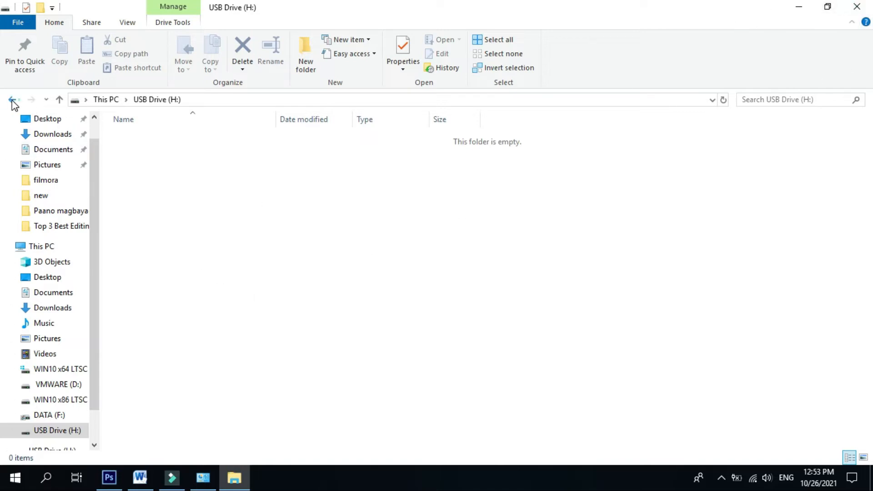
Return to This PC and close the File Explorer window
left_click(12, 99)
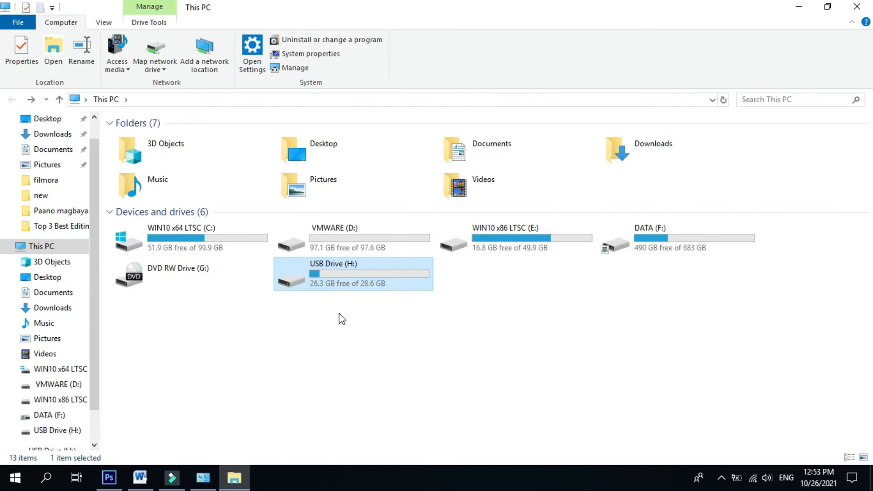
left_click(363, 285)
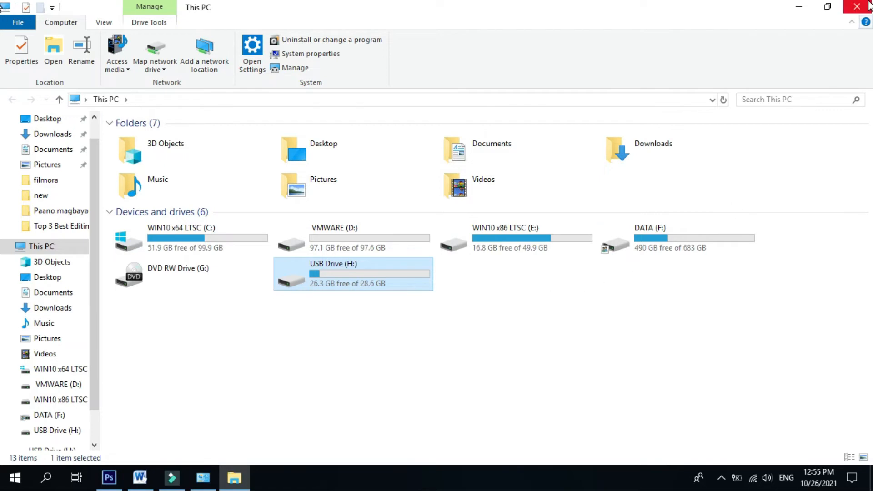
left_click(857, 7)
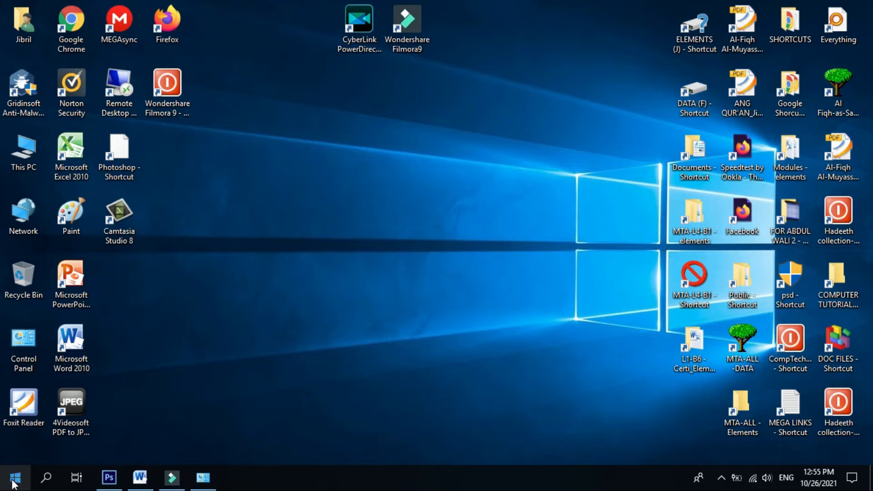
Search for 'cmd' and launch Command Prompt from the result
right_click(13, 478)
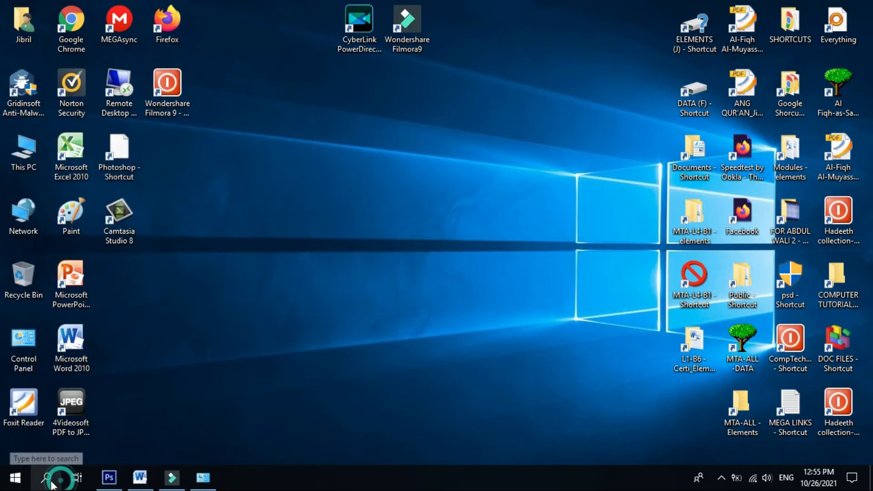
left_click(47, 477)
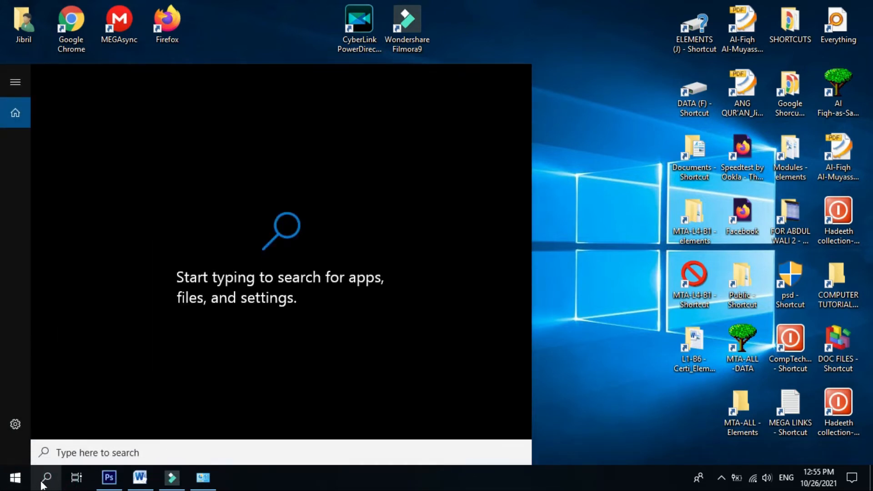
type("cnd")
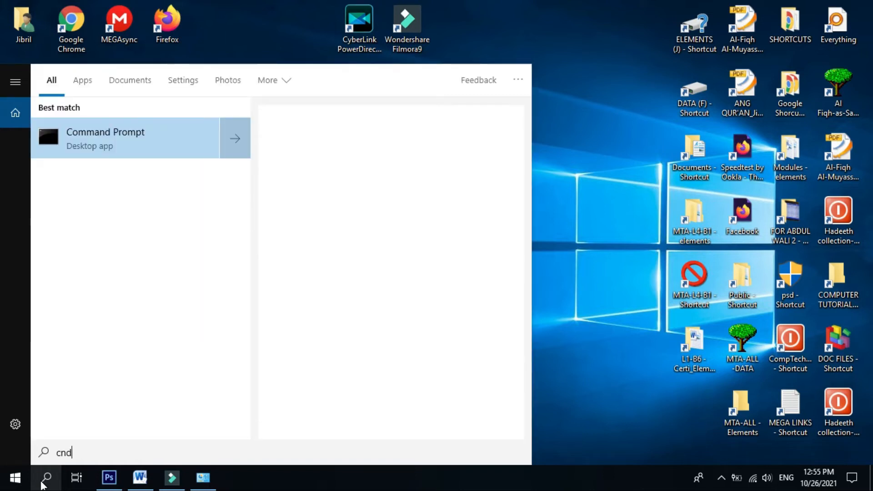
type("cmd")
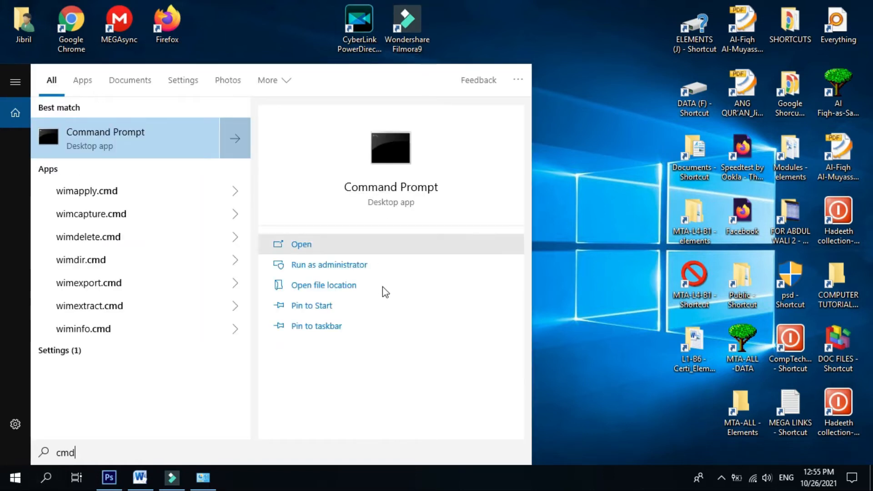
mouse_move(329, 265)
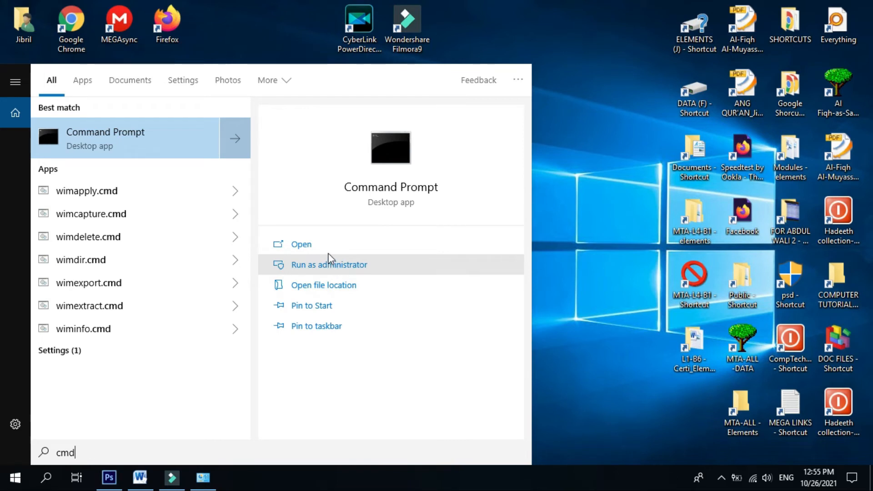
left_click(301, 243)
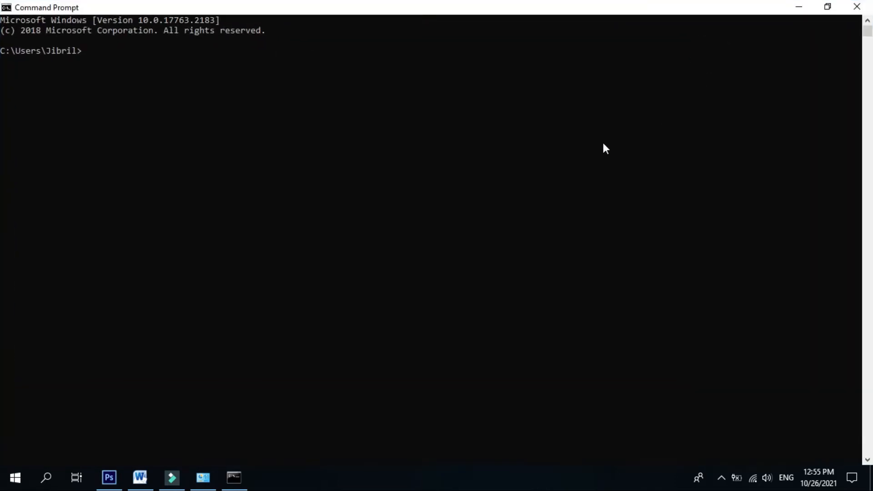
mouse_move(296, 450)
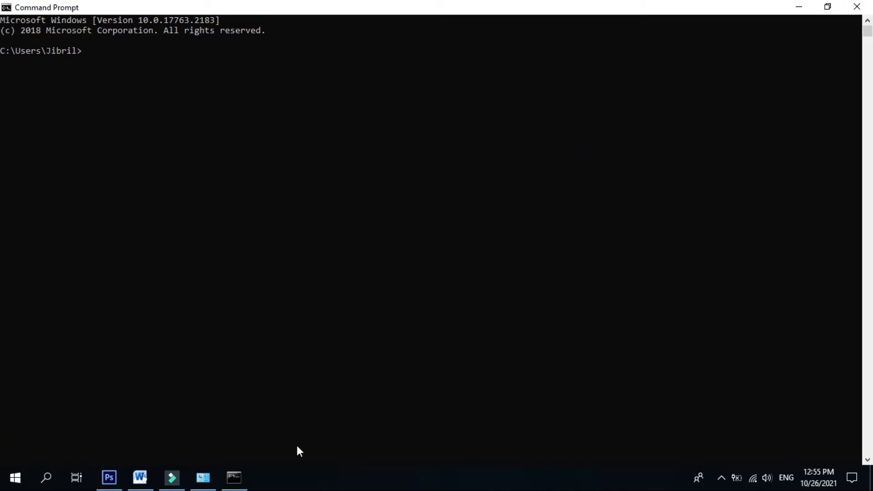
mouse_move(4, 5)
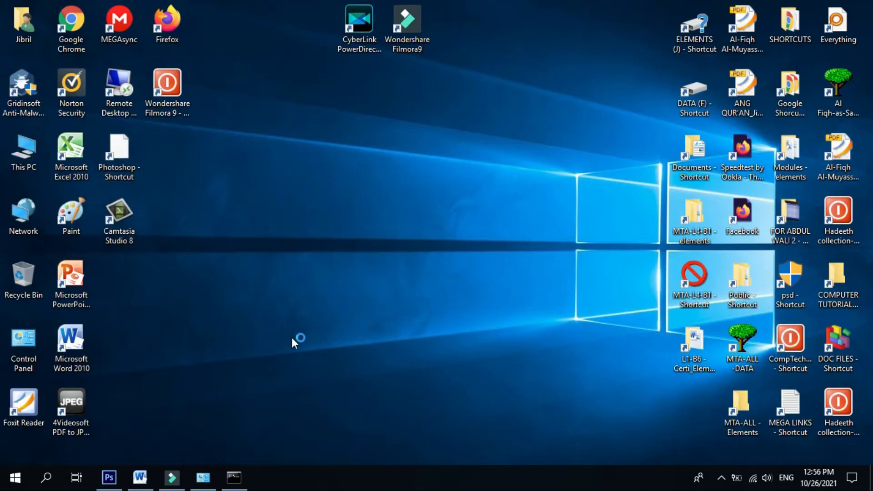
Show This PC with its drives, including USB Drive (H:)
double_click(23, 155)
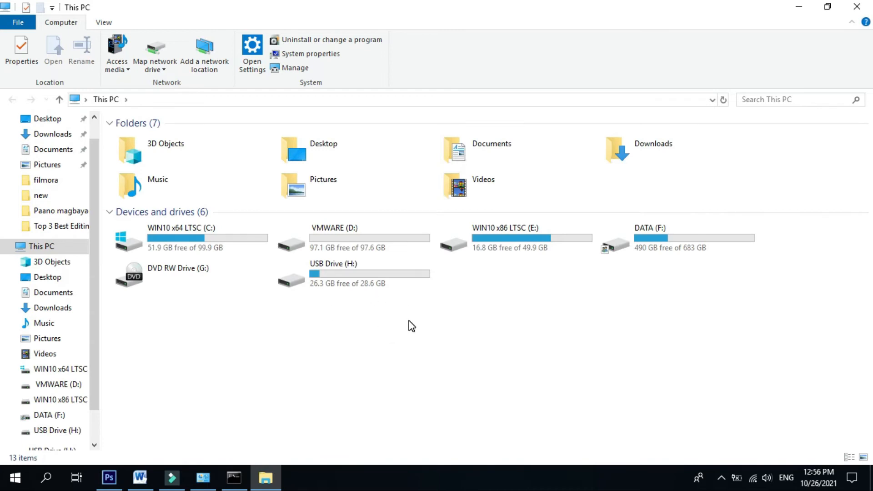
mouse_move(567, 356)
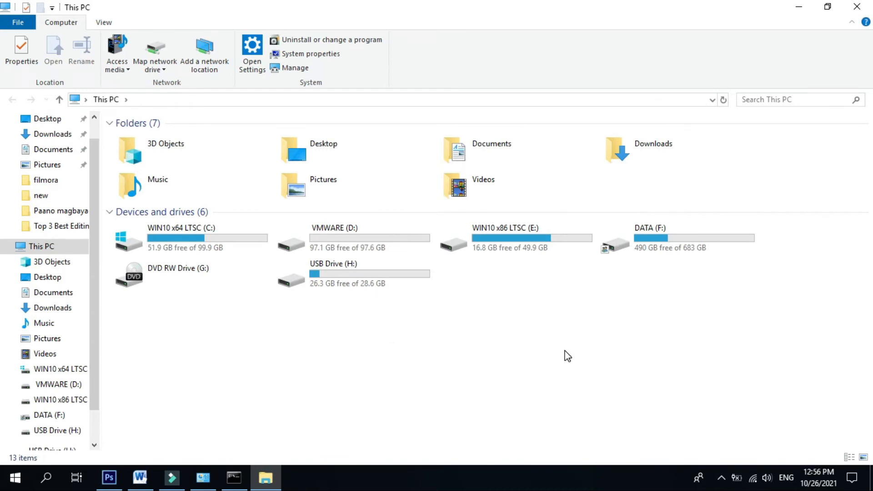
mouse_move(353, 273)
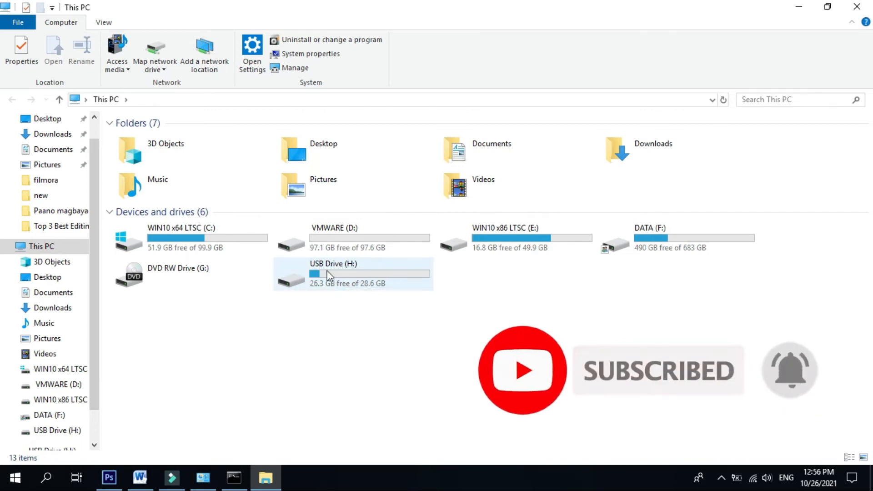
mouse_move(354, 279)
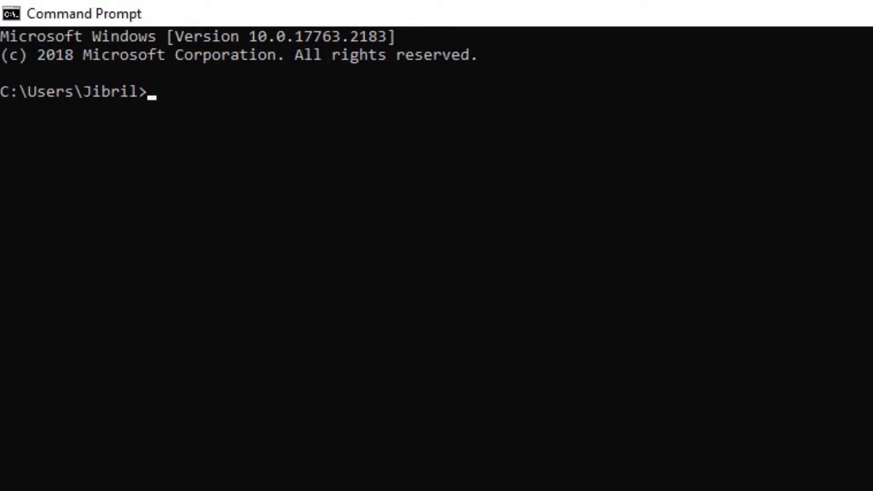
Move up to the root of drive C: with cd.. twice
type("cd,")
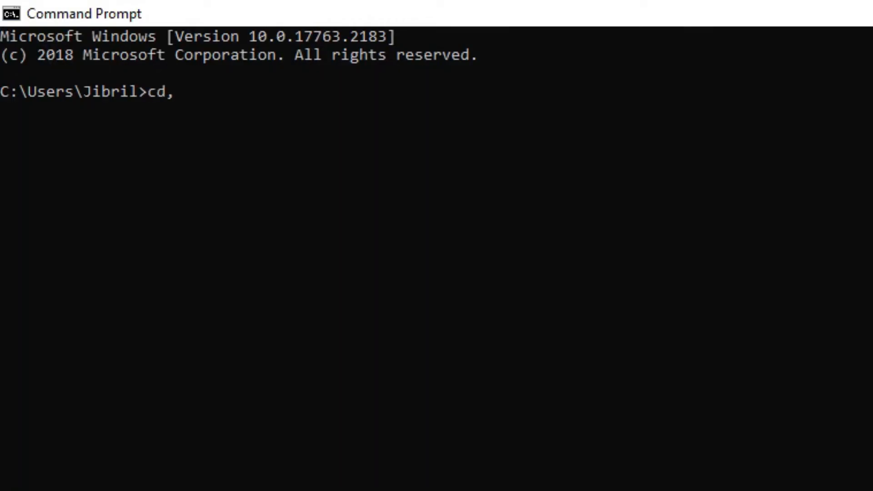
key("Backspace")
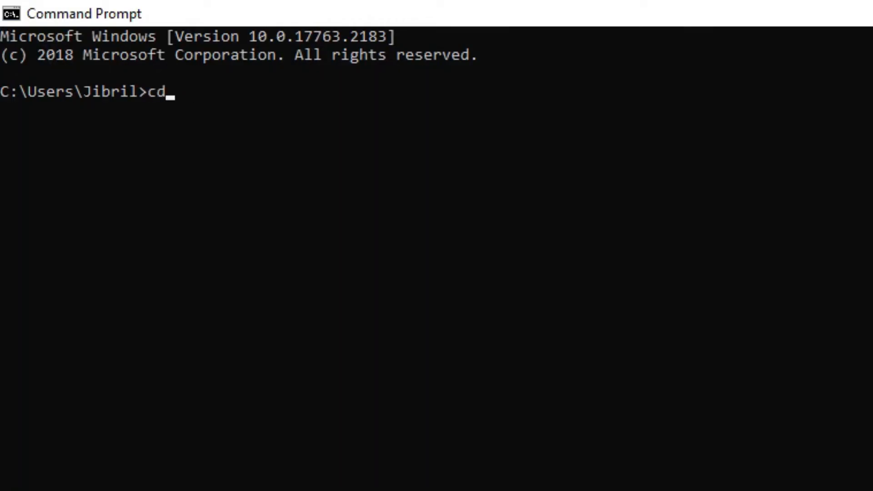
key("Return")
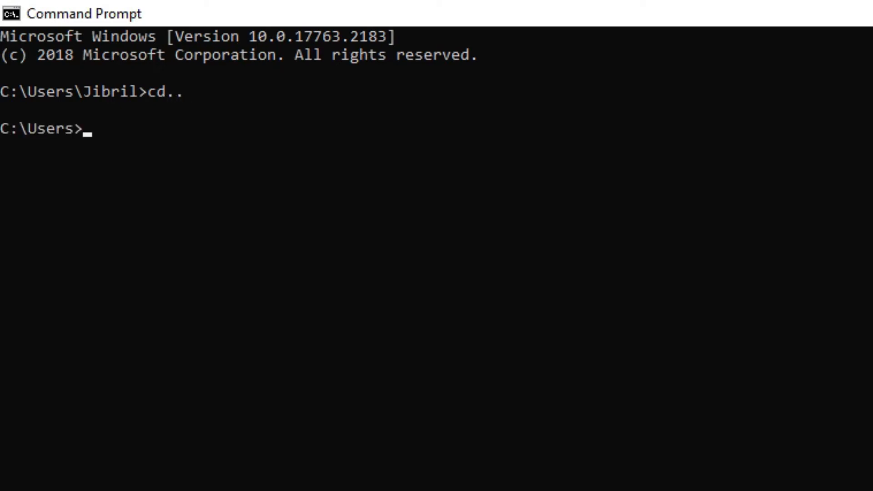
type("cd..")
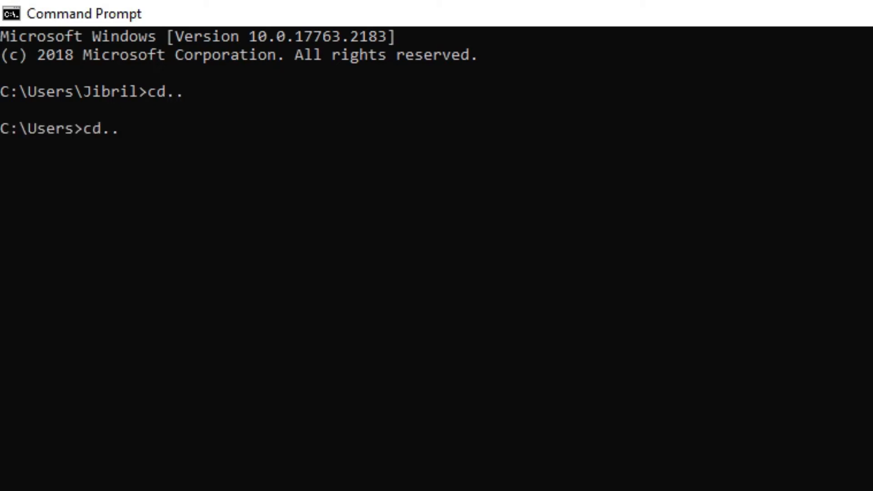
key("Return")
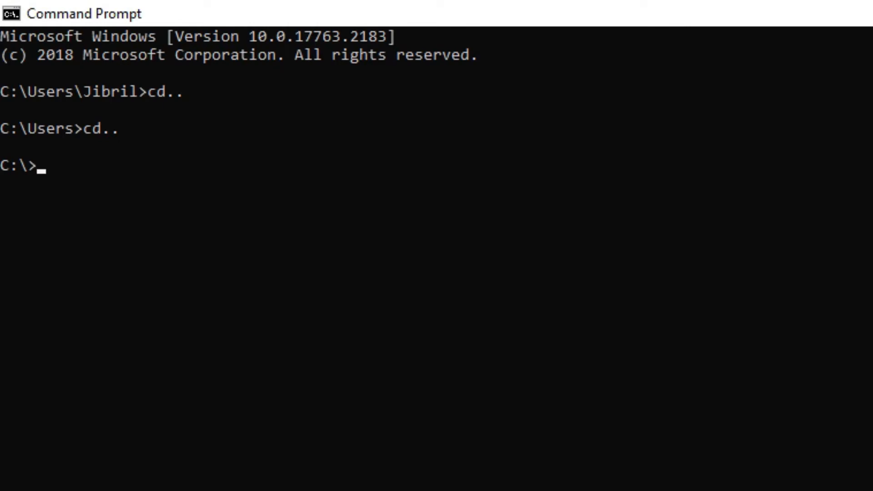
Switch to drive H: and run dir, which reports File Not Found
type("H:")
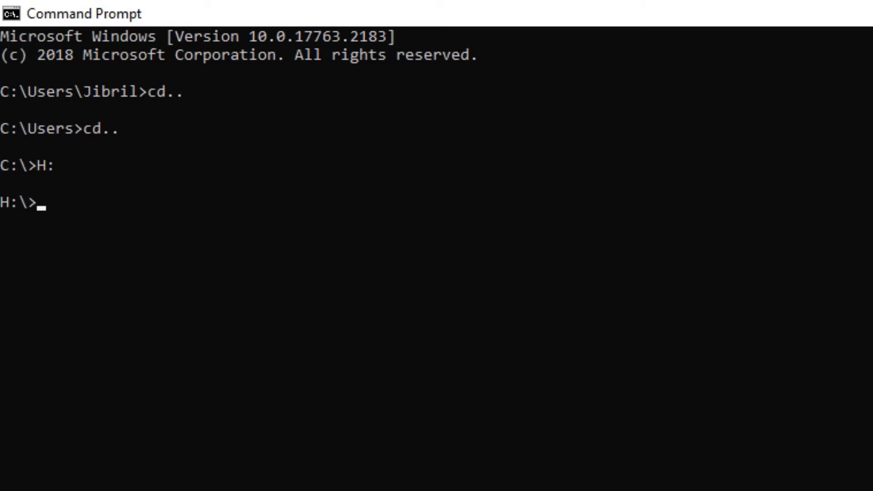
type("d")
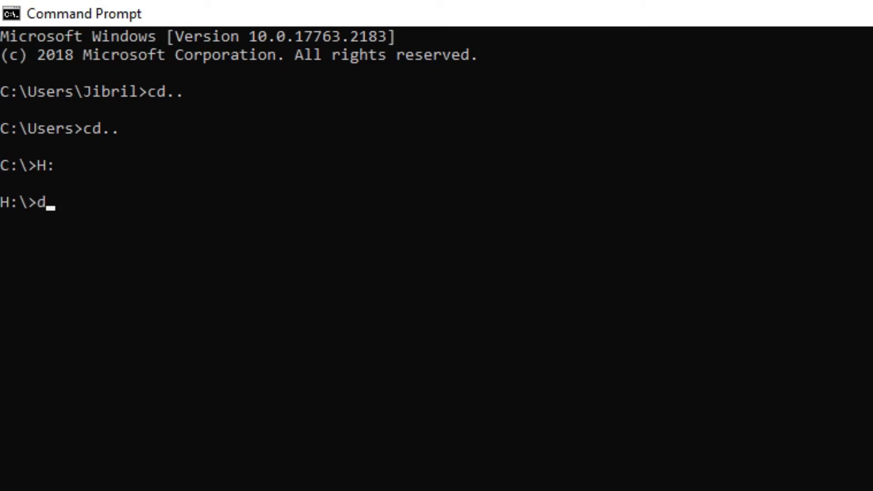
type("ir")
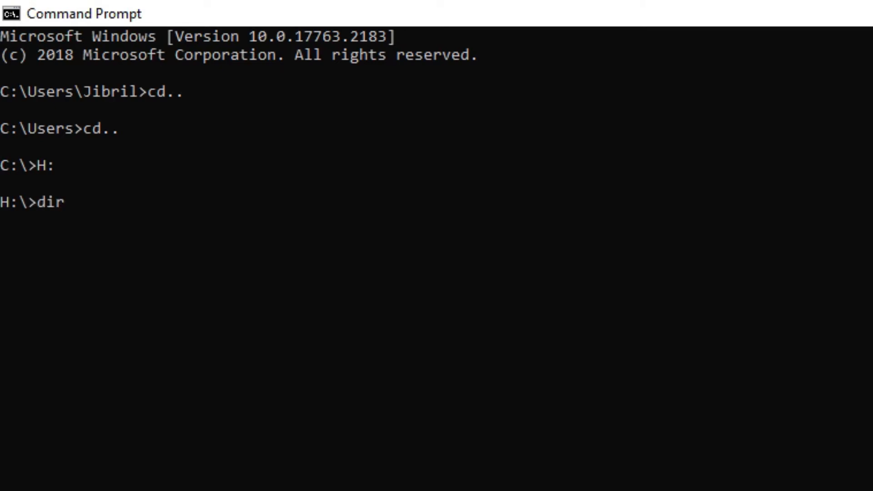
key("Return")
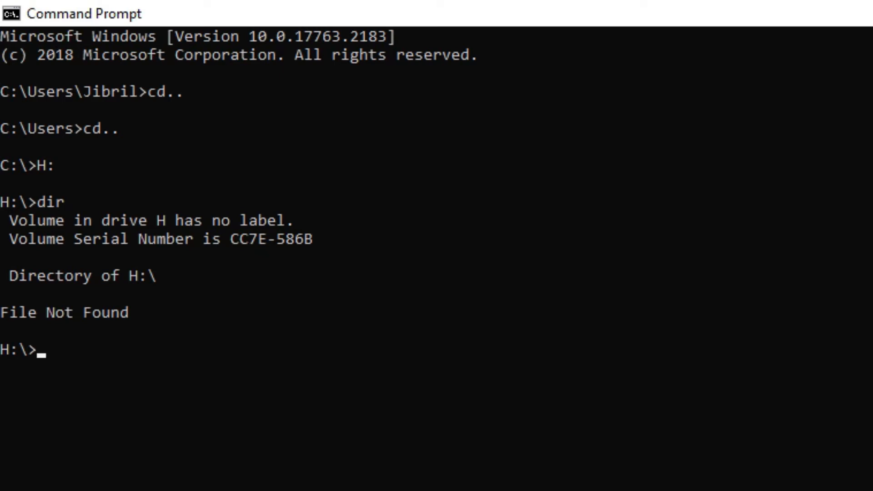
Run attrib -s -h /s /d *.* on H: to unhide every file and folder
type("attri")
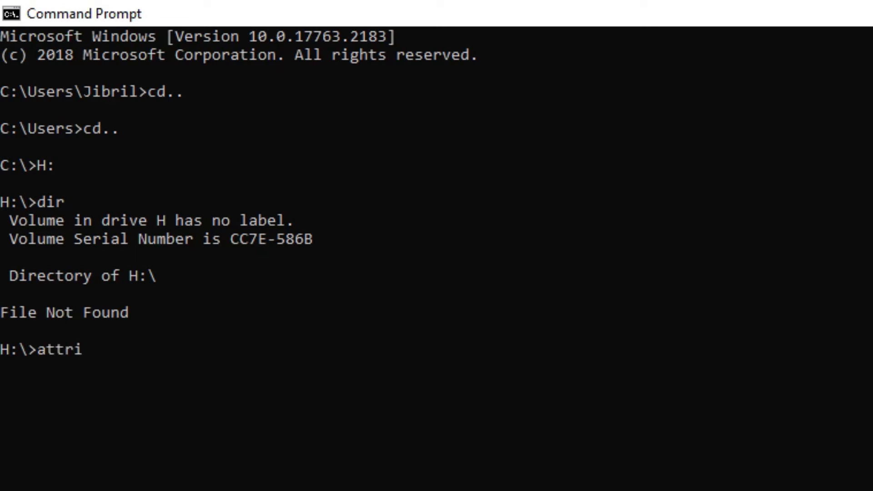
type("b")
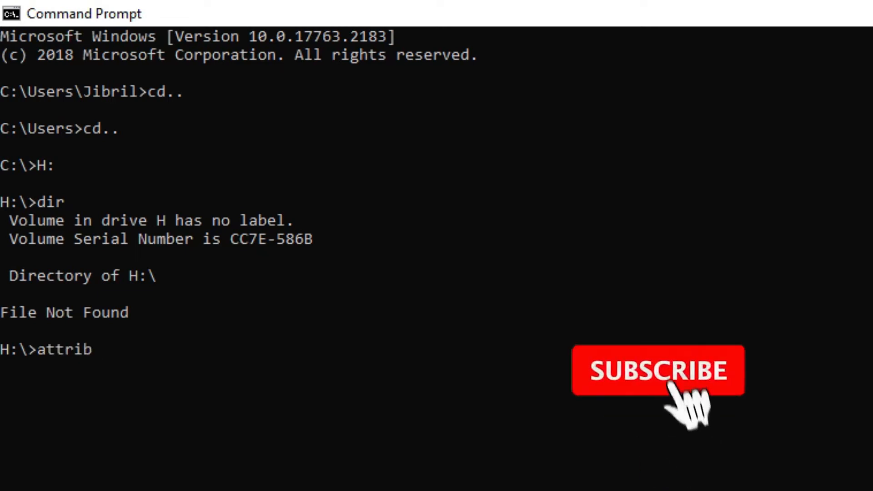
left_click(658, 370)
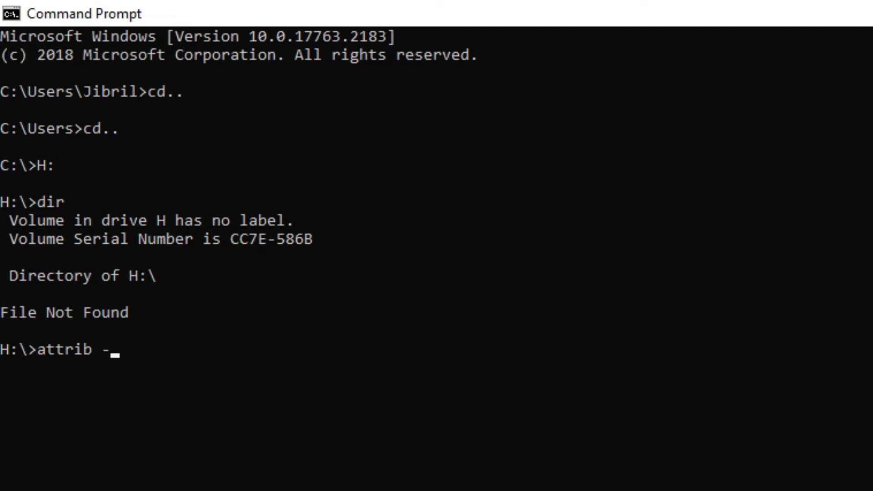
type("s -")
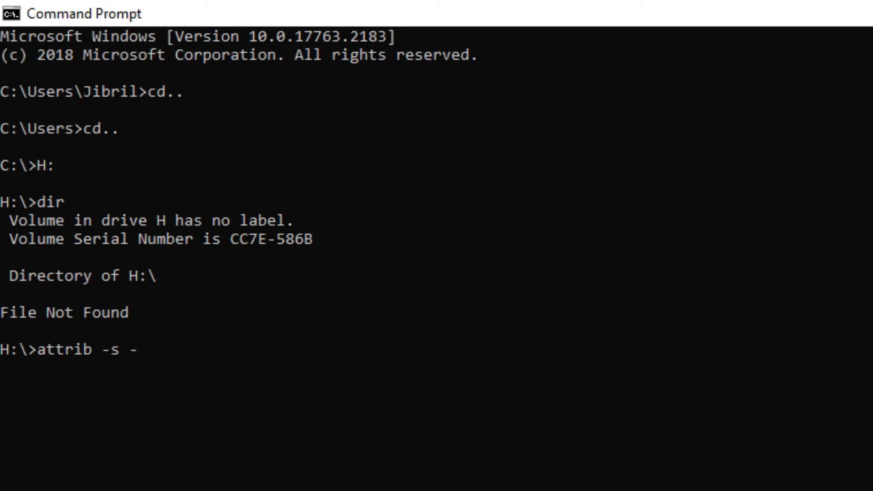
type("h")
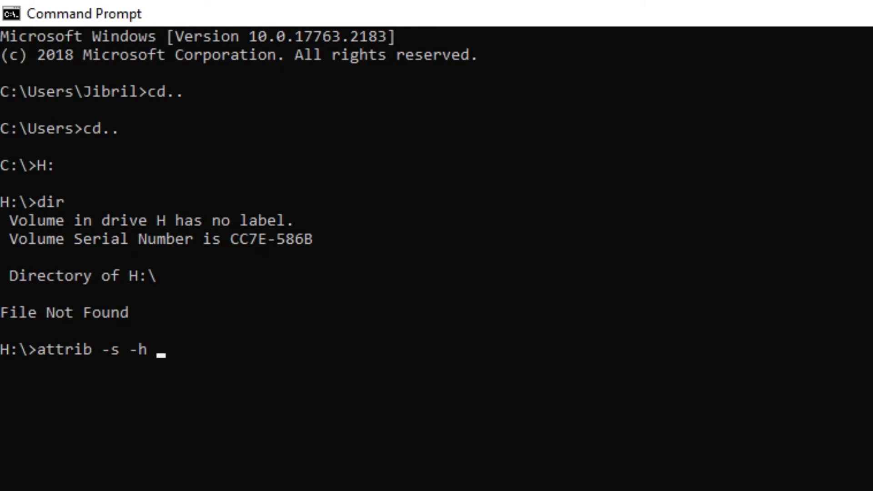
type("/")
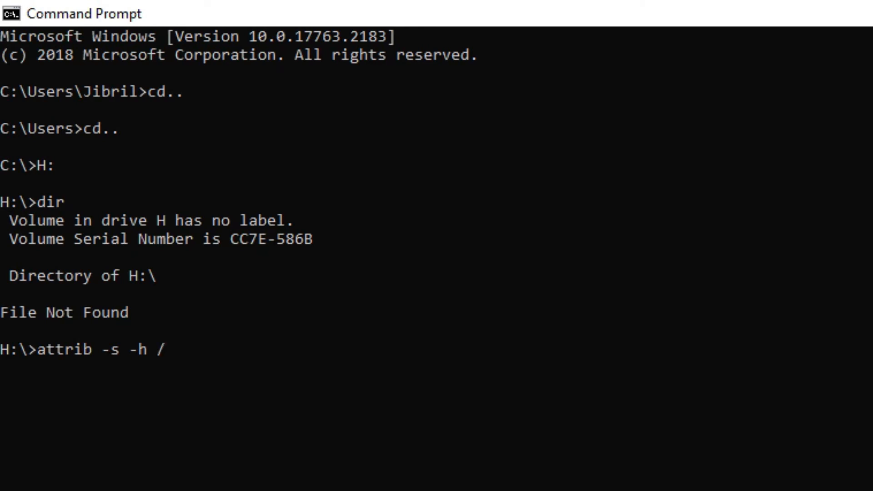
type("s")
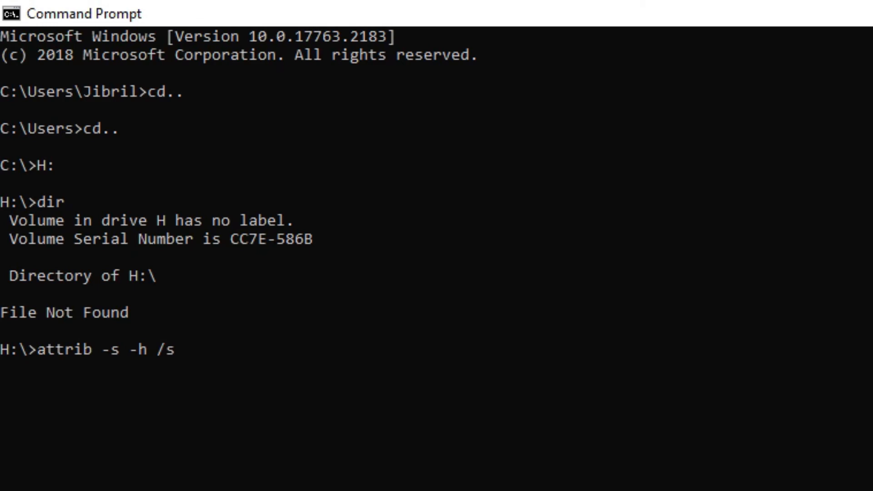
type("/")
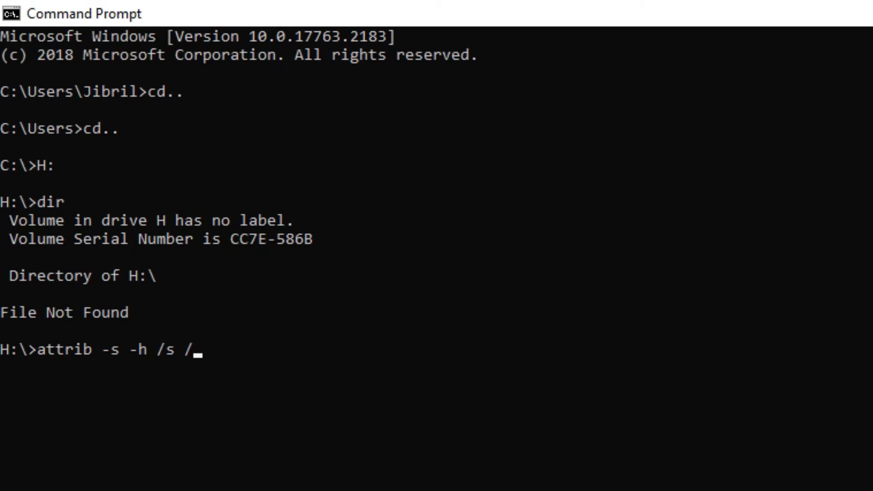
type("d")
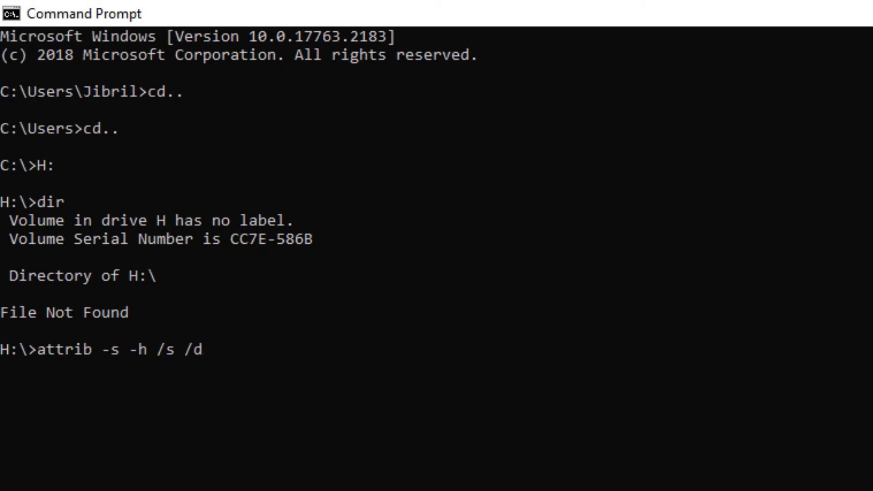
mouse_move(207, 349)
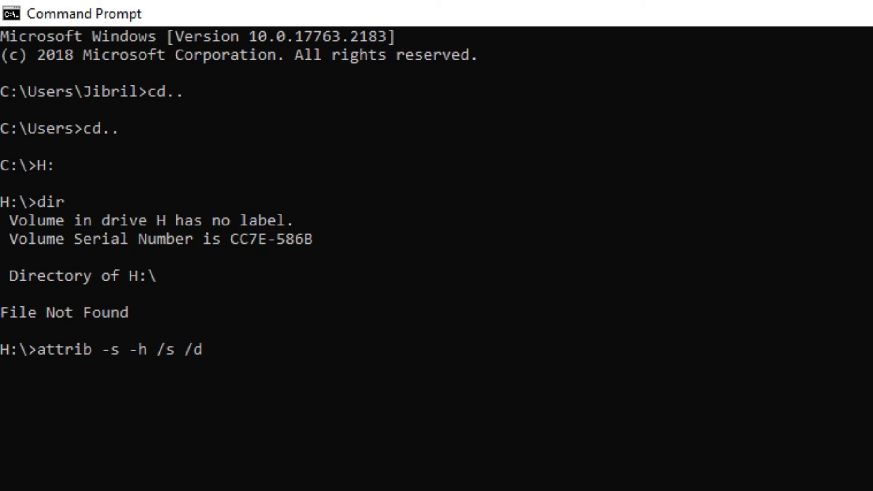
type("*")
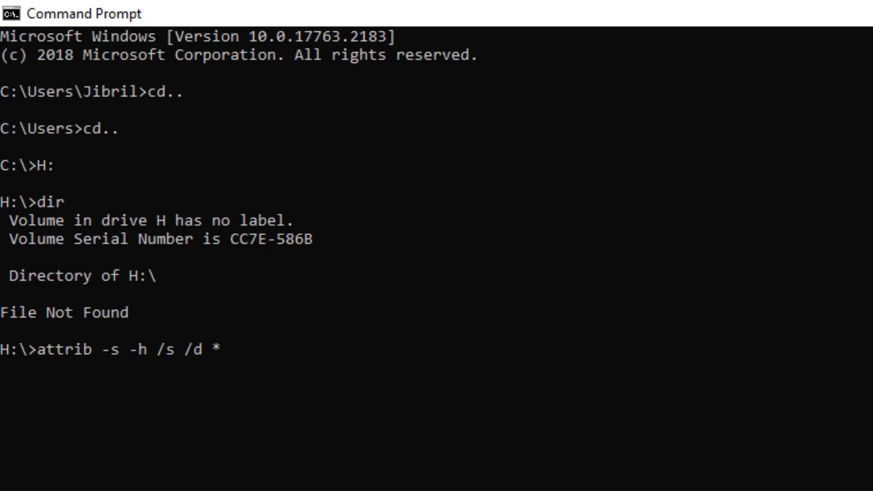
type(".")
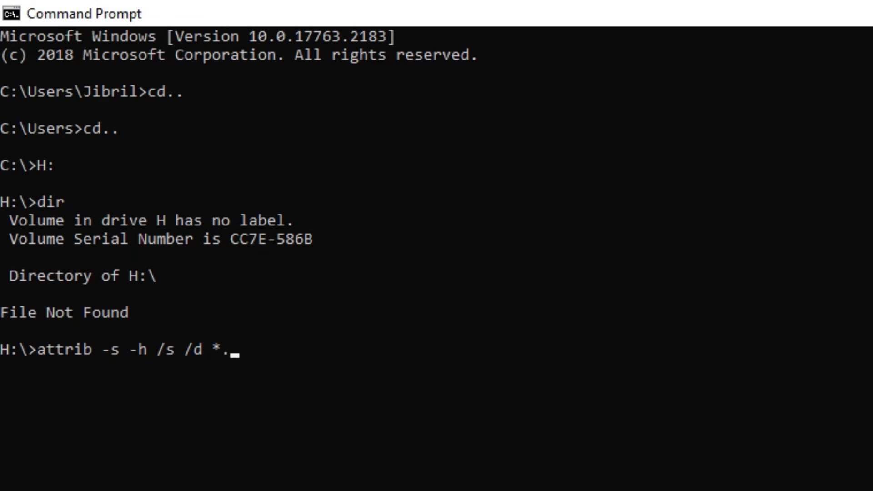
type("*")
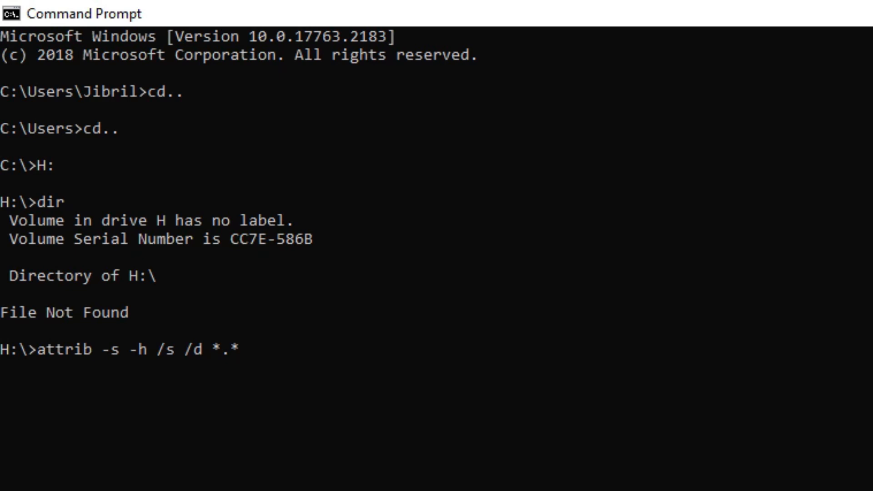
key("Return")
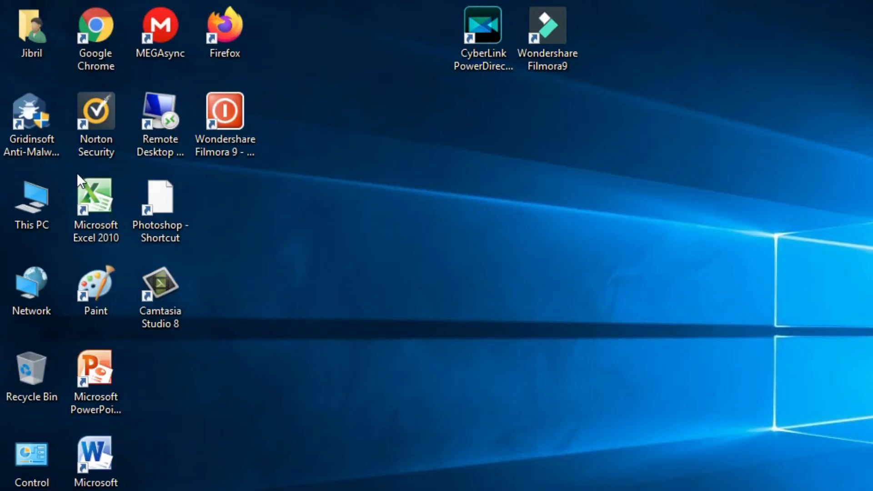
Browse USB Drive (H:) into the \ folder and scroll through its recovered folders and documents
double_click(31, 195)
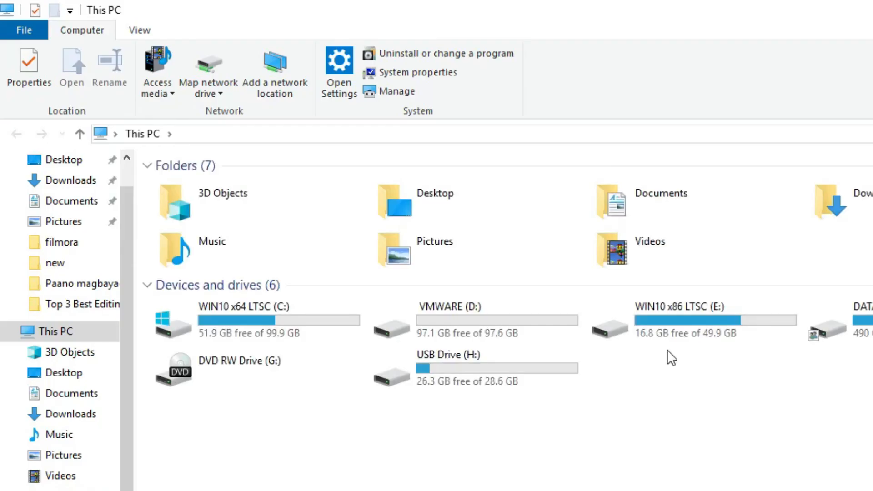
mouse_move(495, 396)
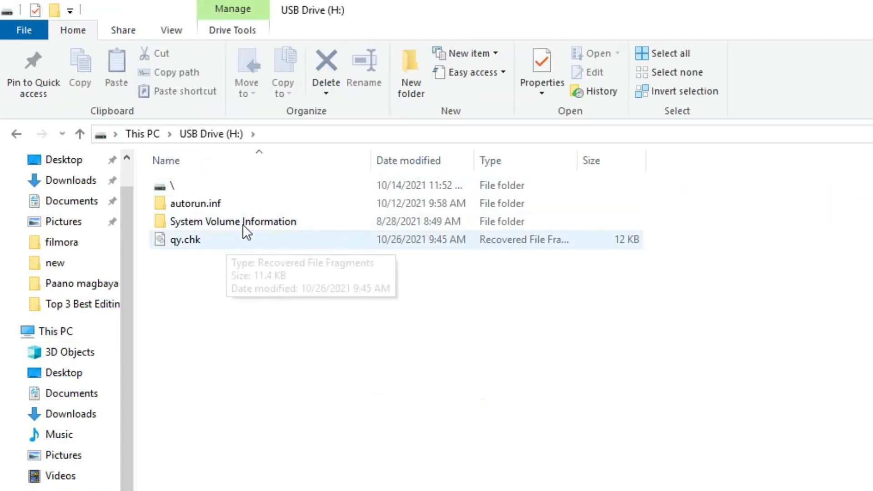
left_click(195, 202)
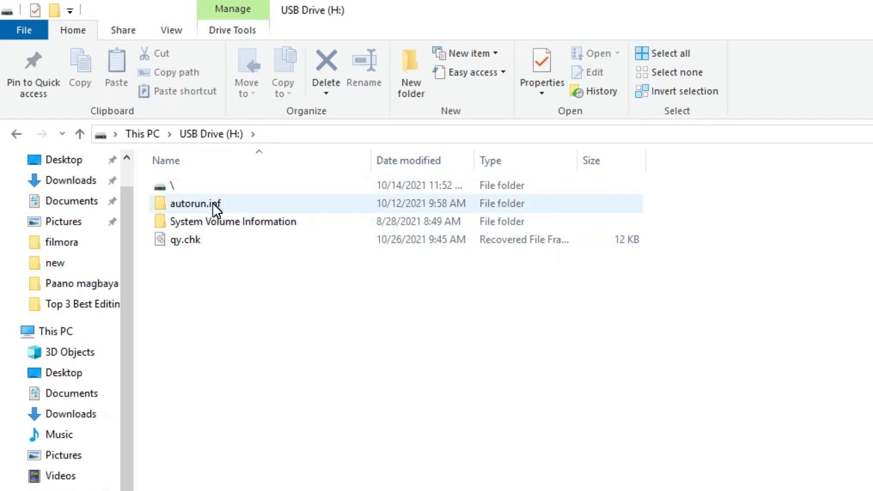
mouse_move(209, 223)
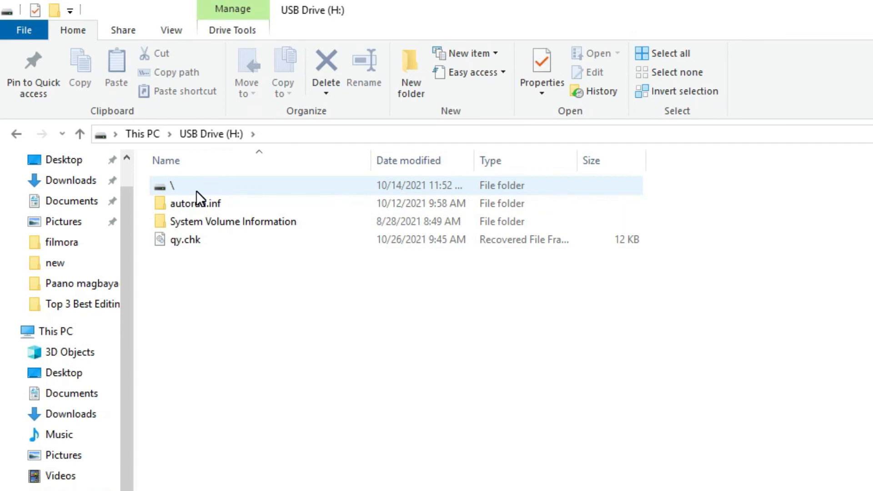
double_click(173, 185)
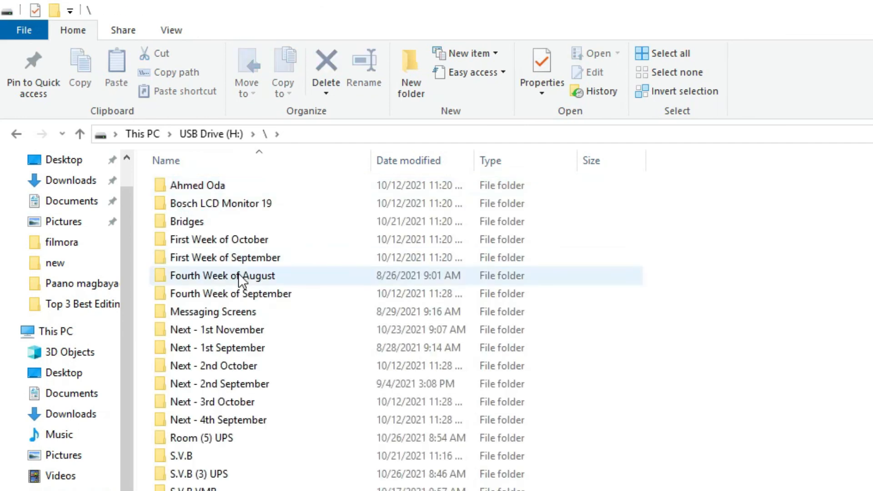
scroll("down", 3)
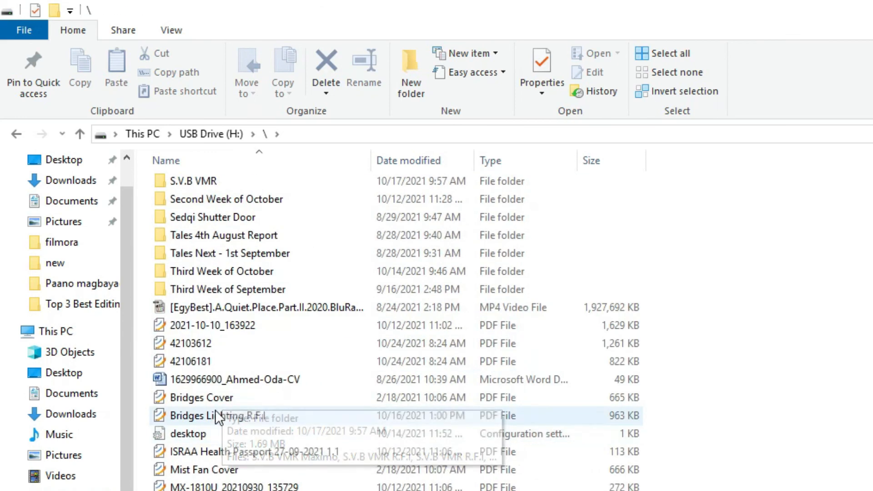
scroll("down", 3)
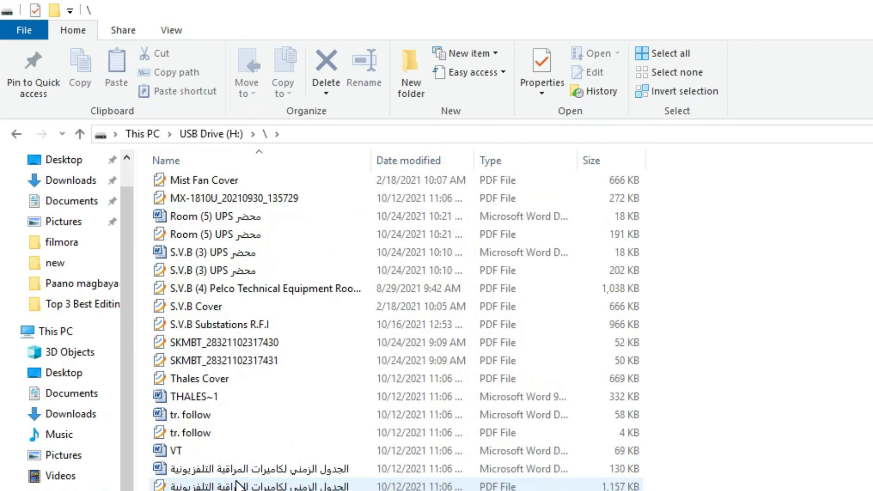